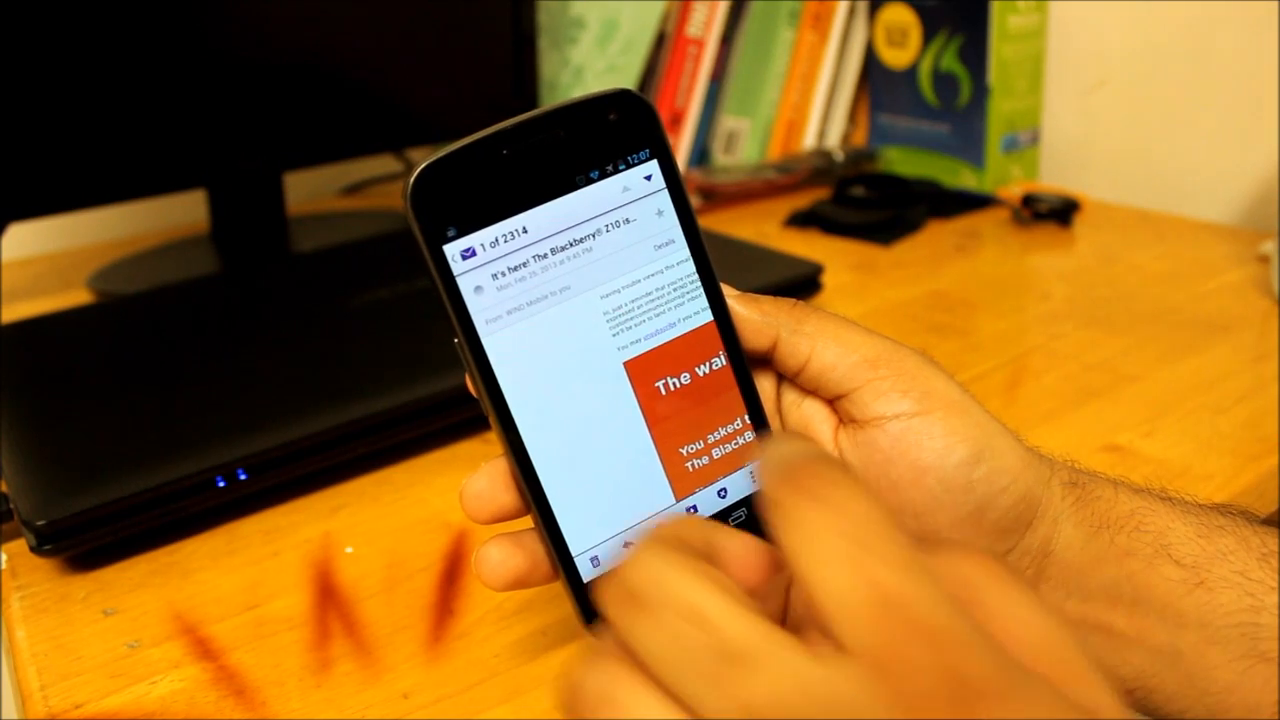
- Page from the BlackBerry Z10 email to the next message and back, then return to the Inbox
scroll("down", 3)
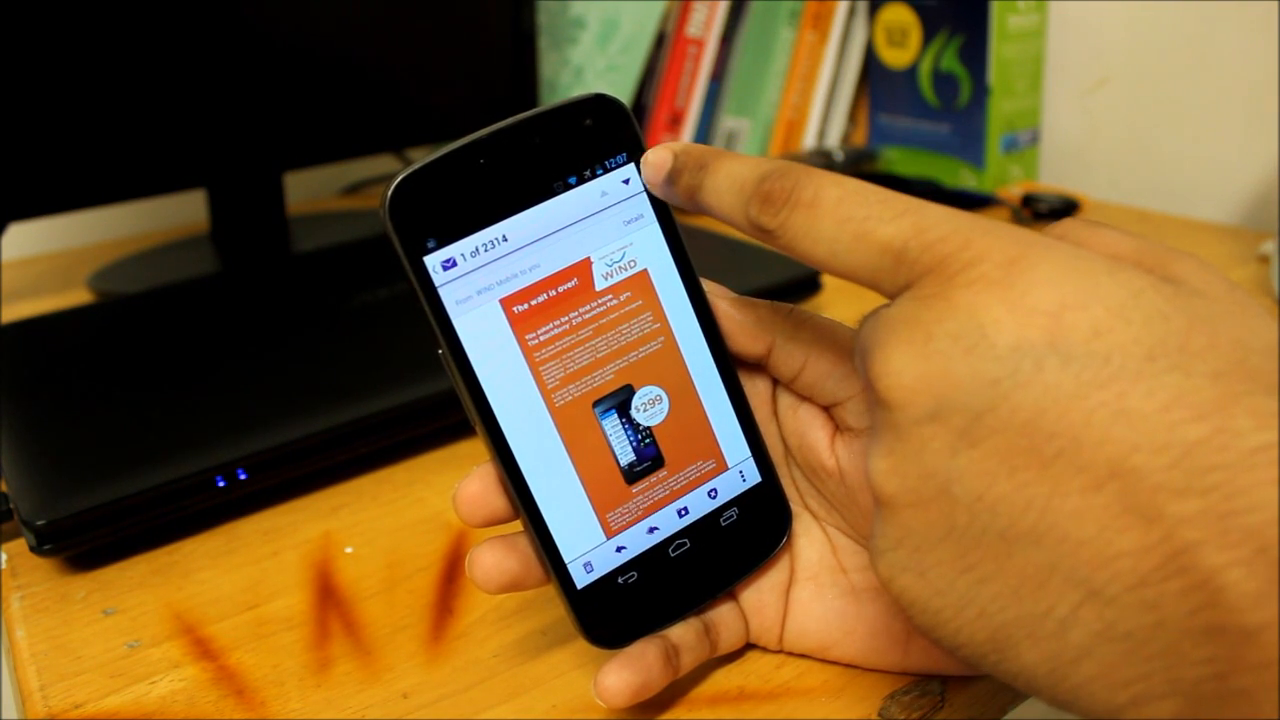
left_click(624, 180)
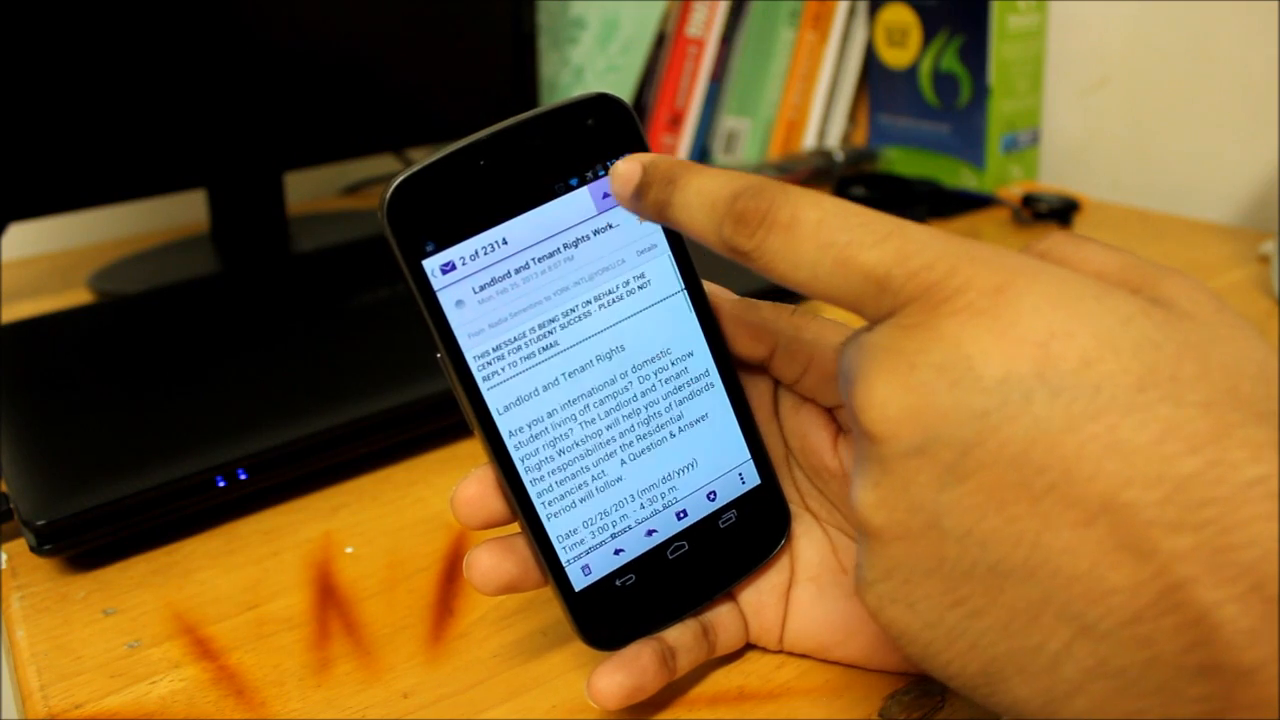
left_click(620, 190)
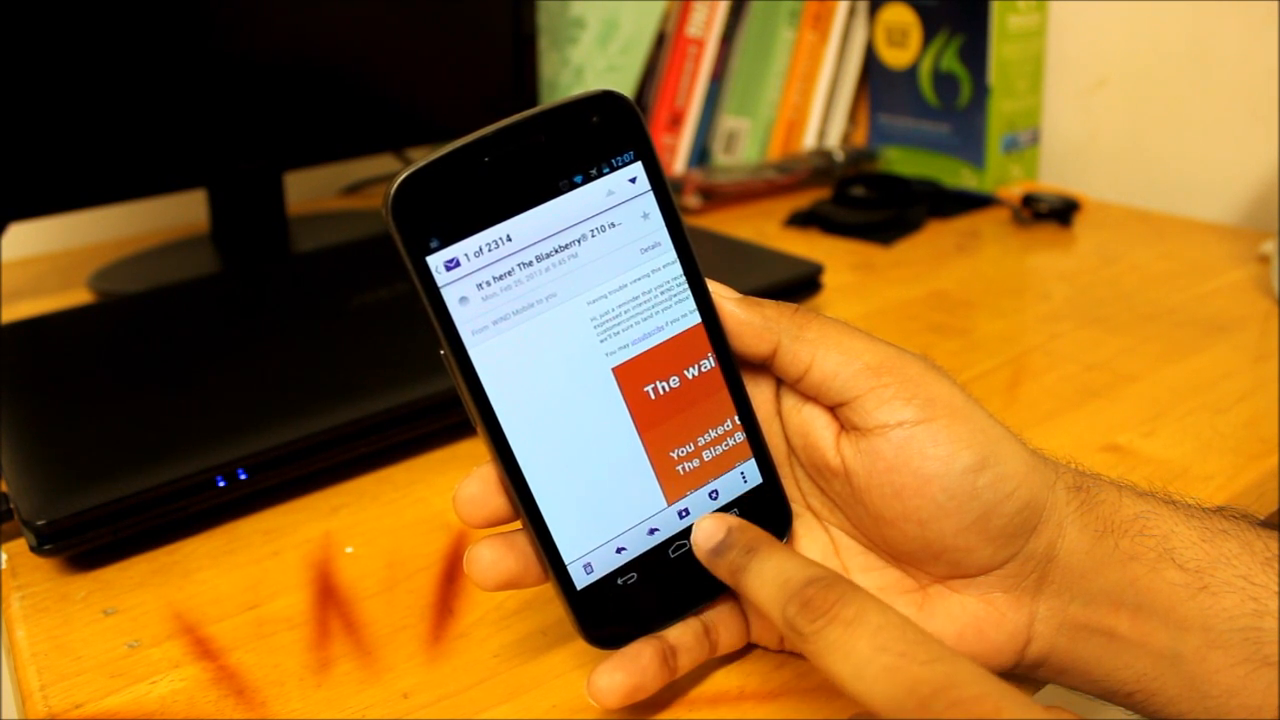
left_click(688, 516)
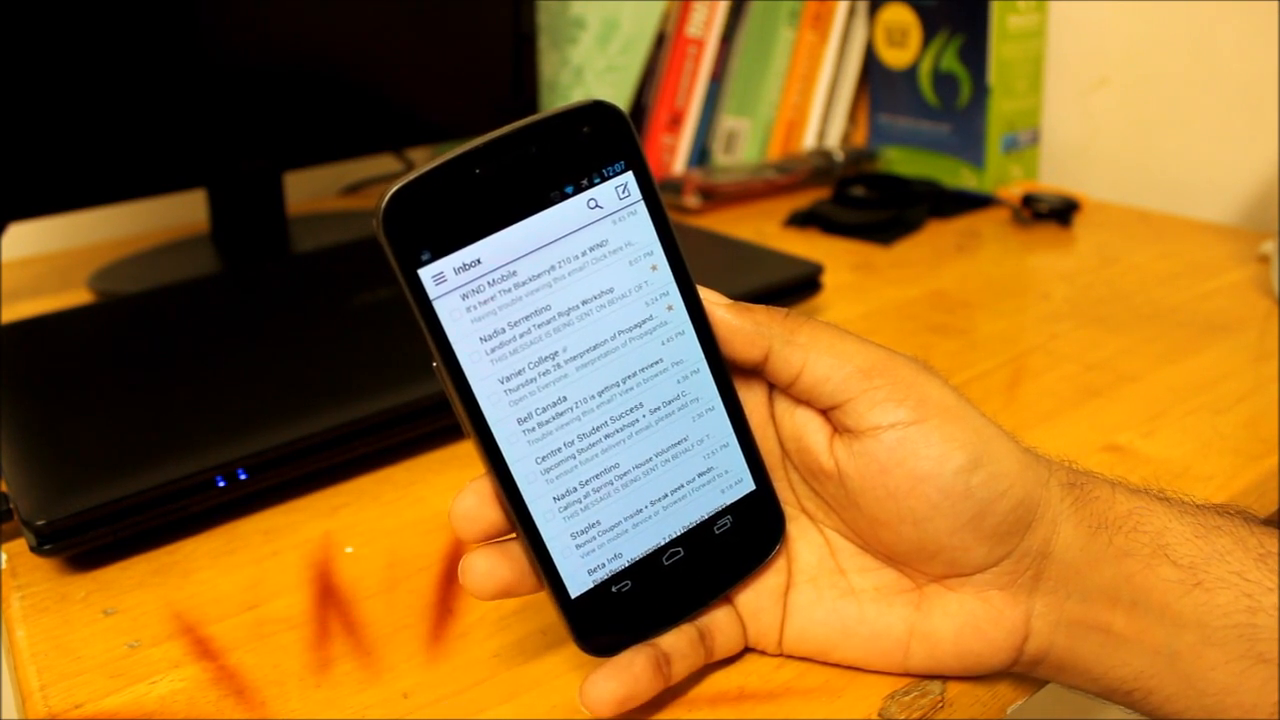
left_click(628, 198)
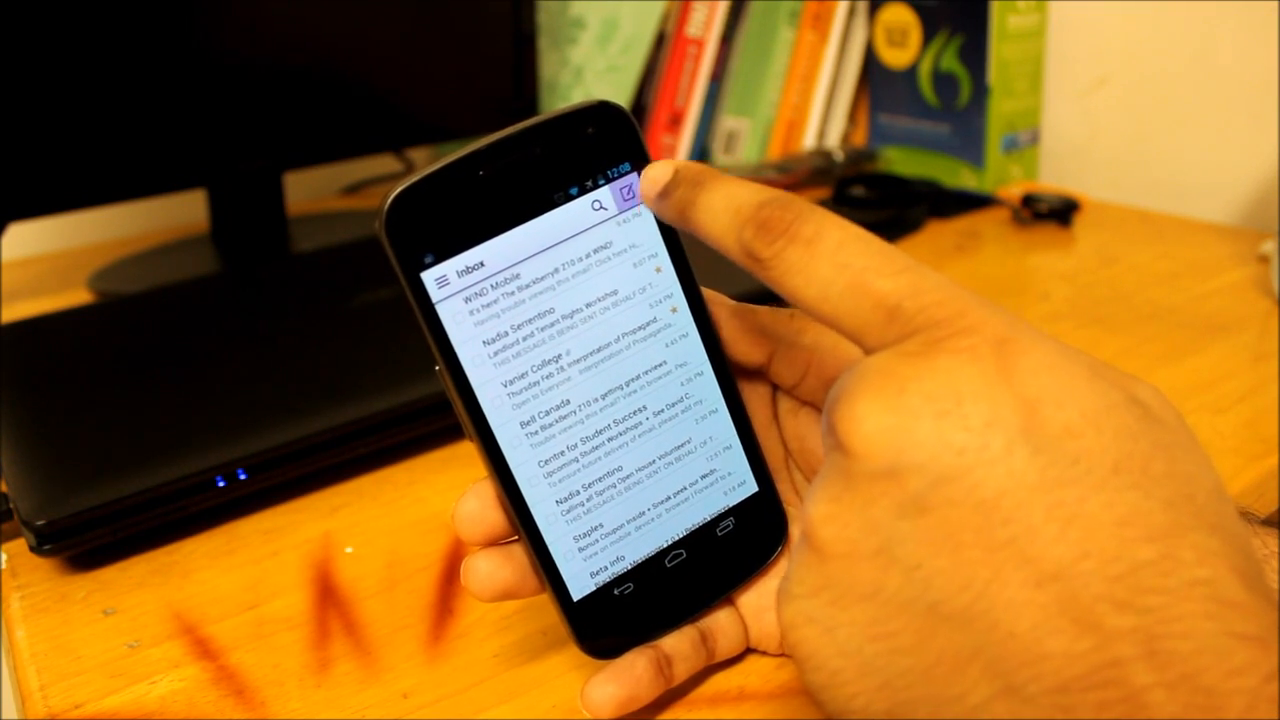
left_click(628, 198)
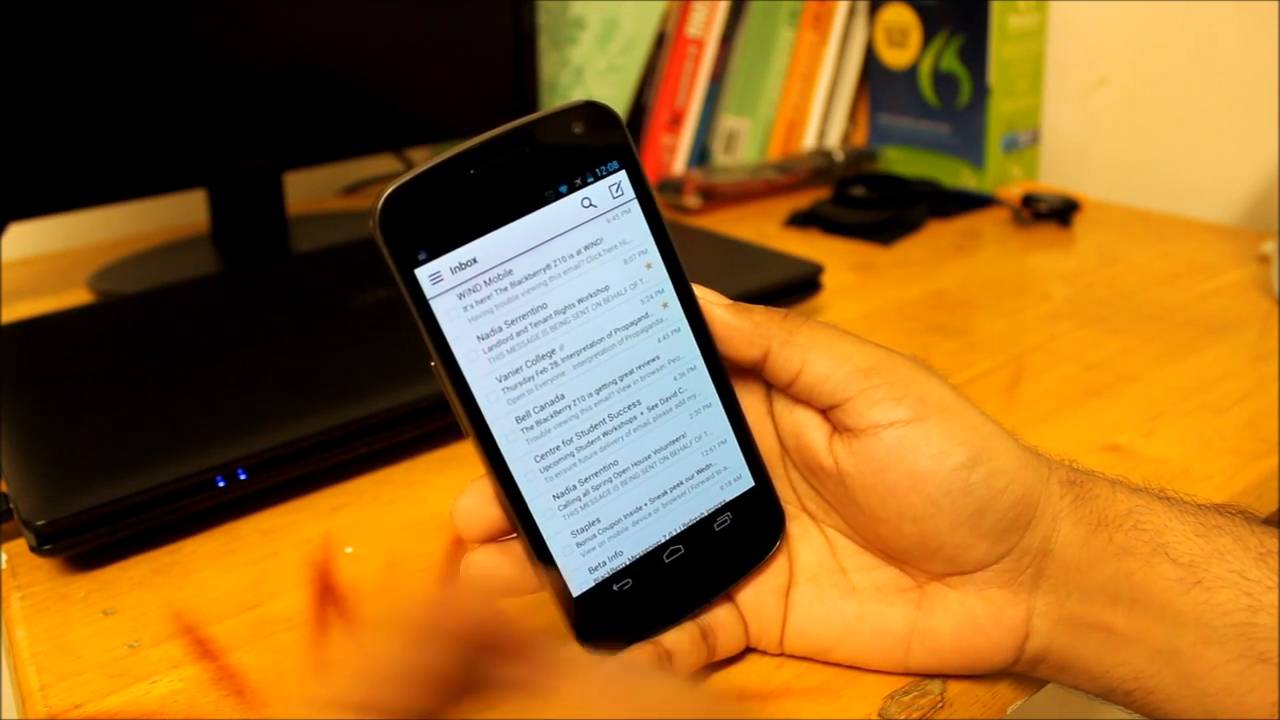
left_click(444, 270)
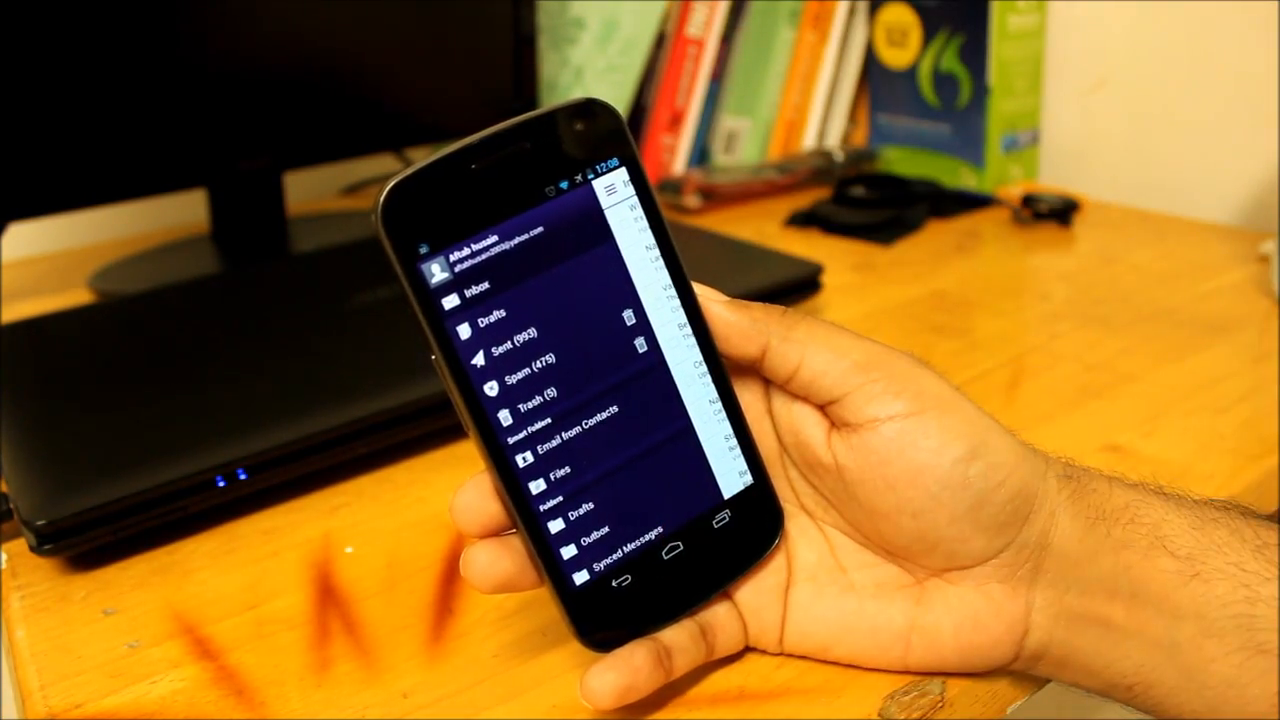
- Open the folder drawer and scroll past Folders to Messenger, Accounts and Settings
left_click(478, 290)
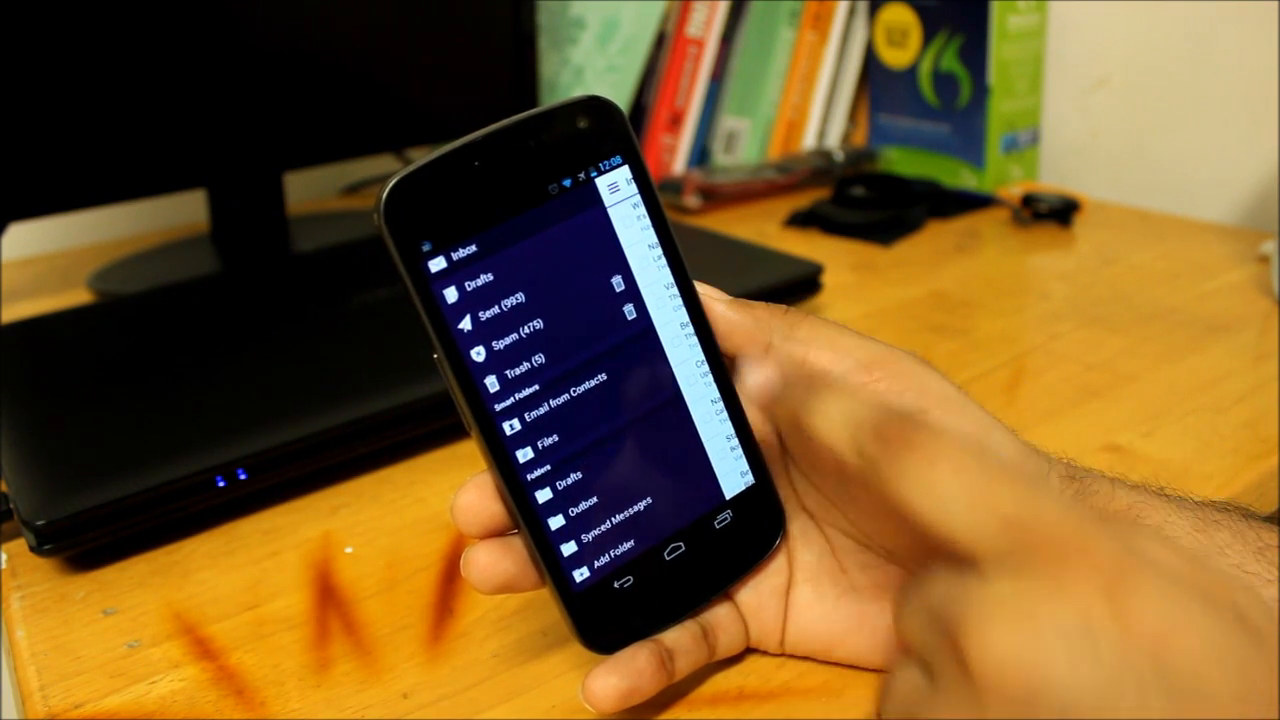
scroll("down", 3)
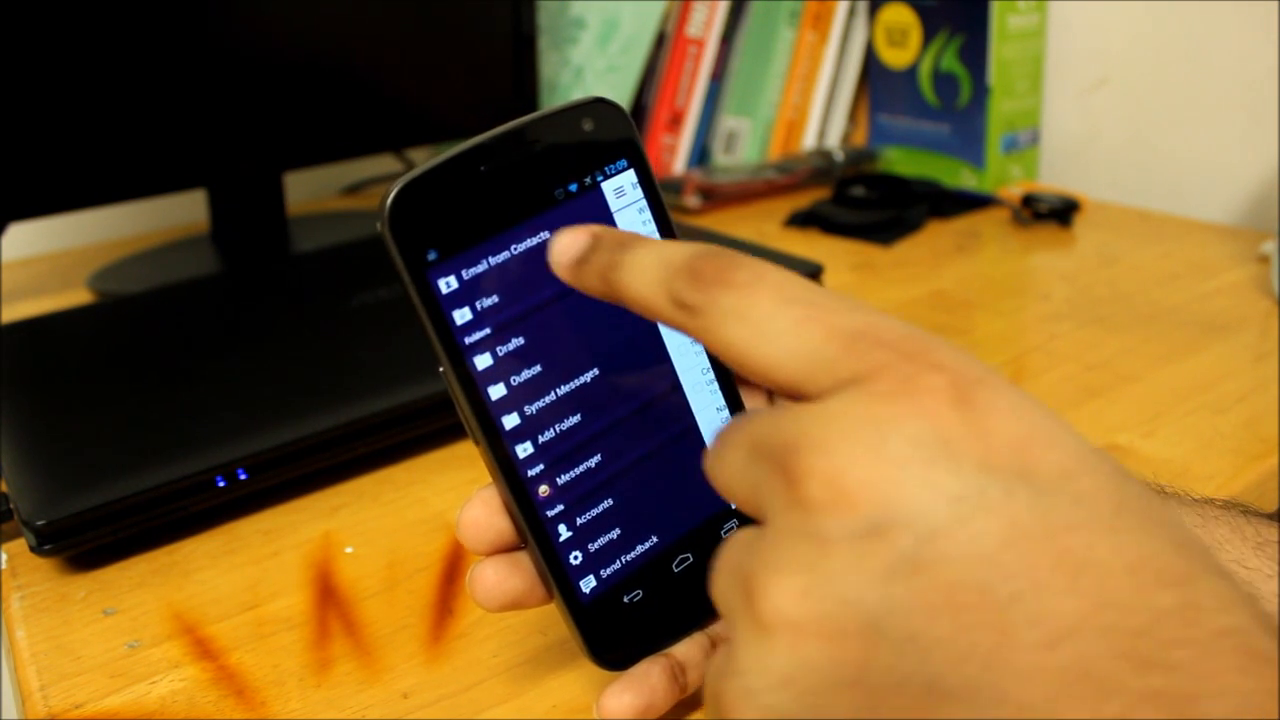
left_click(540, 250)
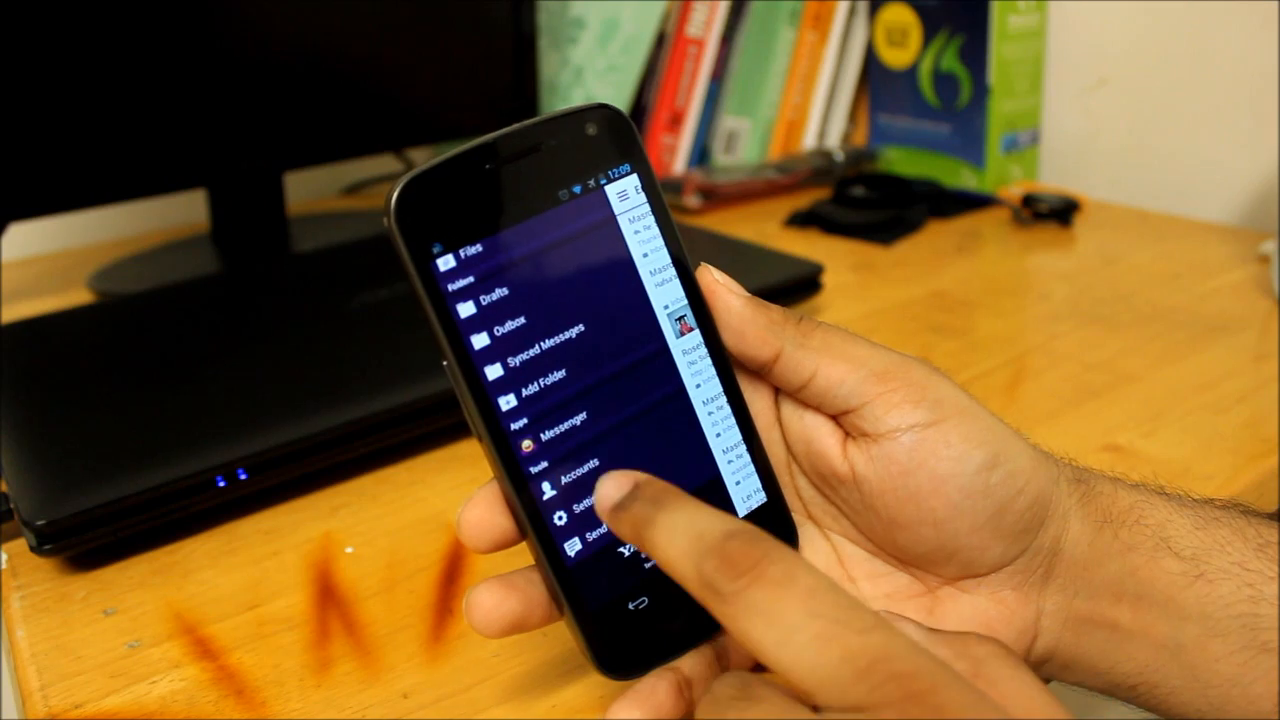
- Open Account settings listing Notification Settings and Other from the drawer
left_click(580, 464)
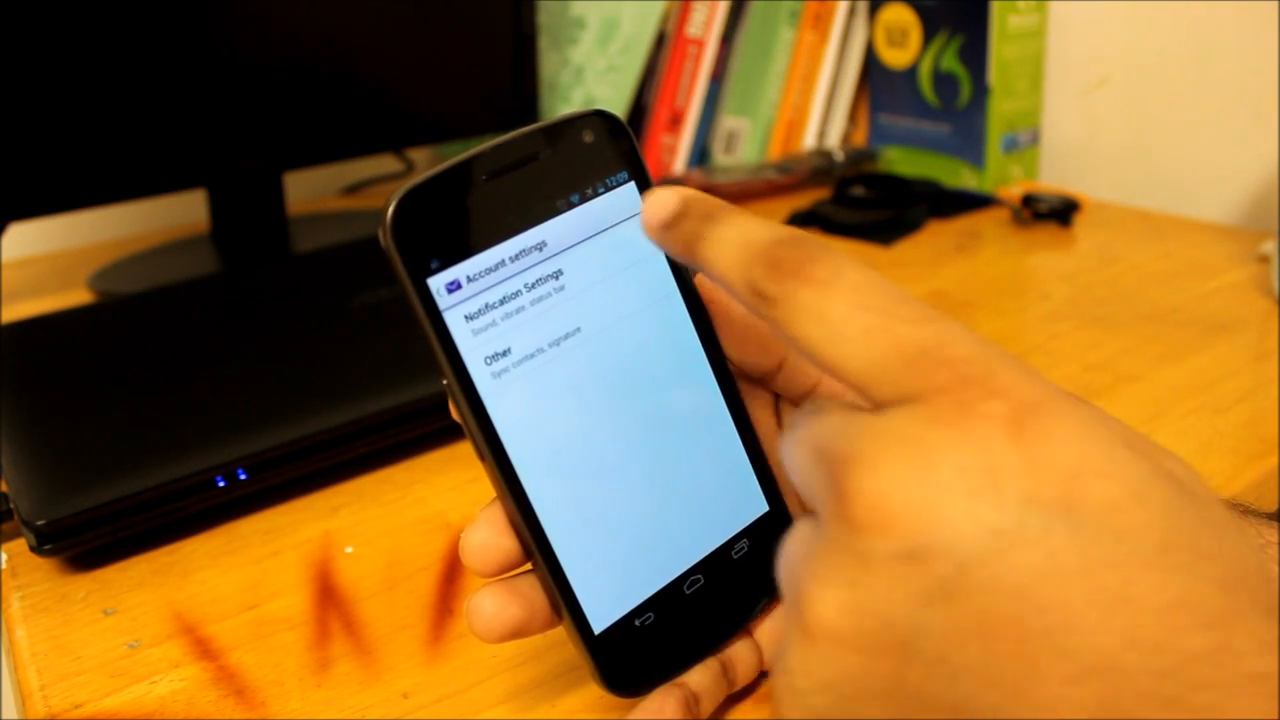
- View Other settings with Sync Yahoo! Contacts and Signature, then return to the drawer's tools section
left_click(520, 286)
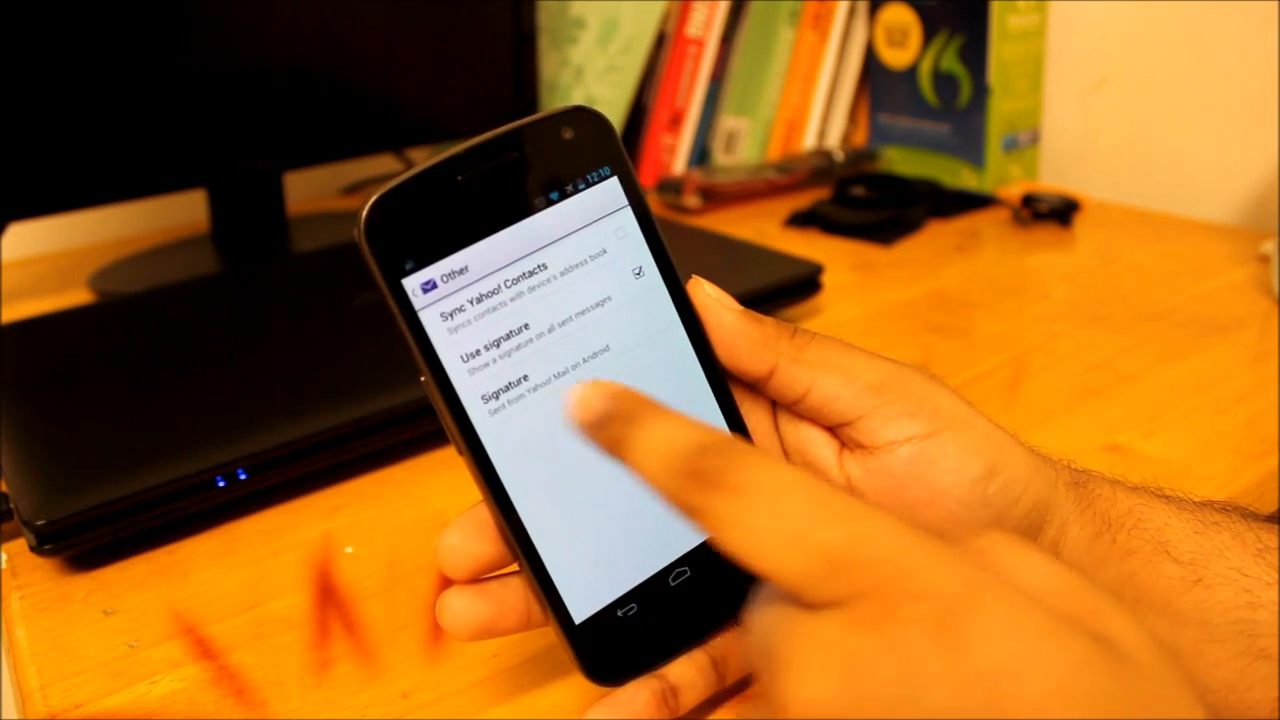
left_click(520, 390)
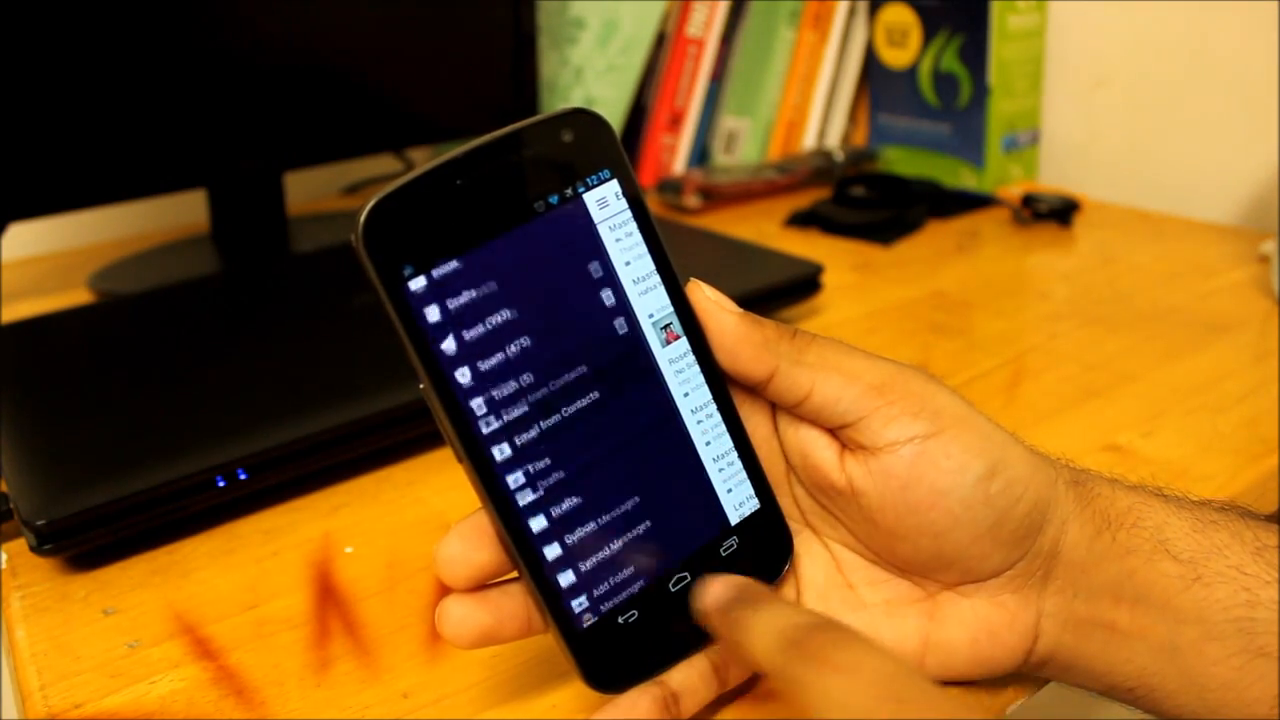
scroll("down", 3)
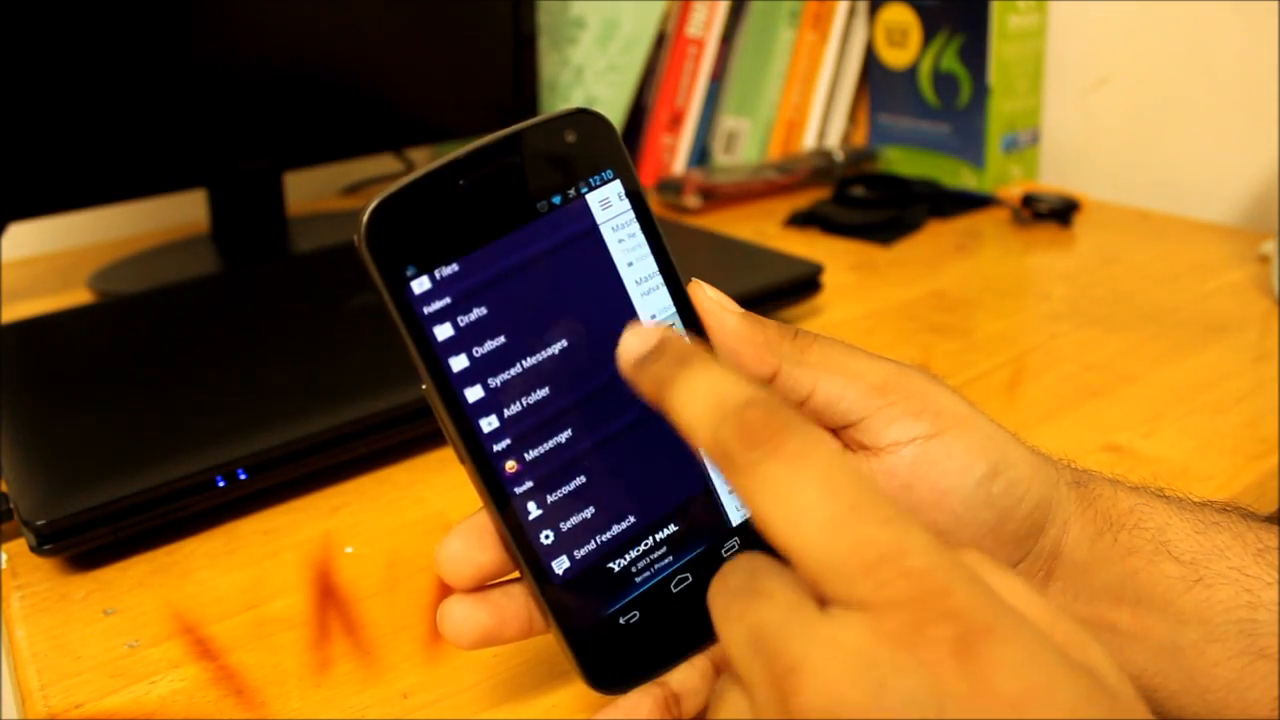